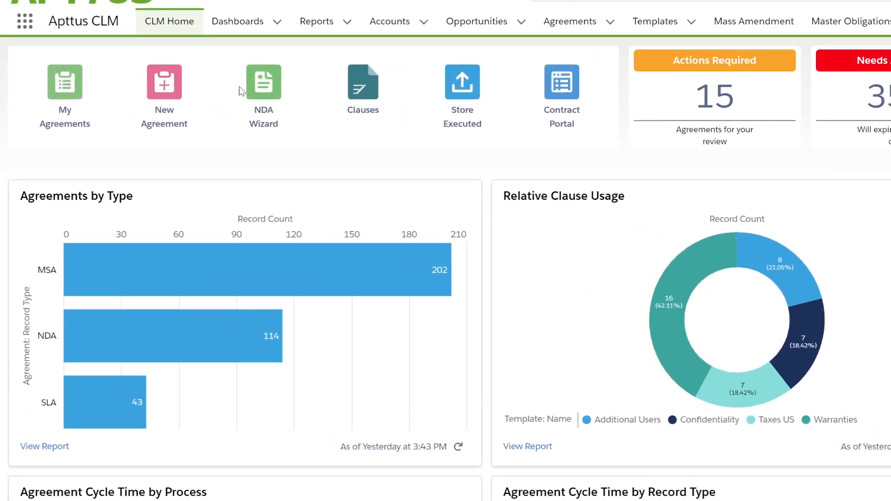
Step: Launch the NDA Wizard from the CLM Home page
left_click(263, 83)
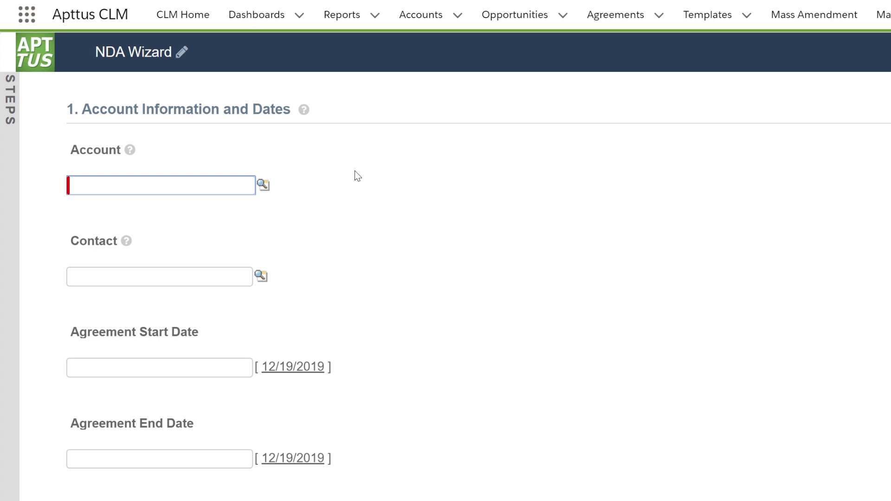
Step: Enter account Venture, contact Diego, and pick the agreement date from the calendar
type("Venture")
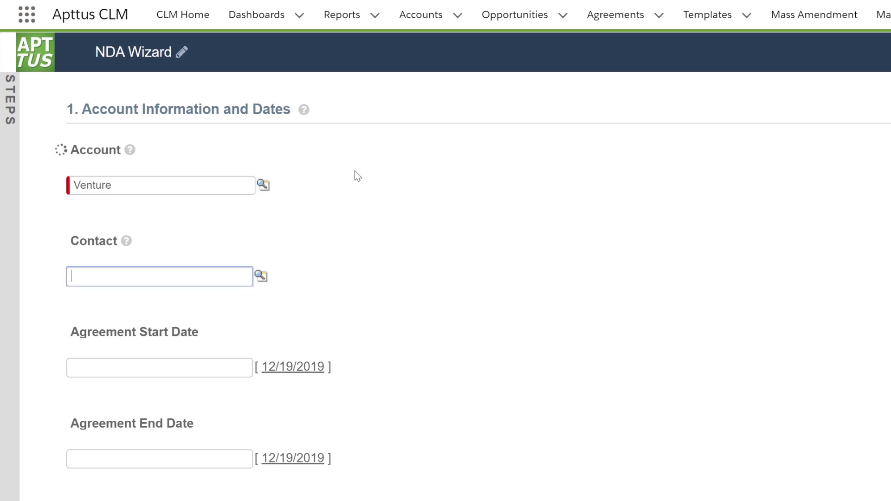
type("Diego Francis")
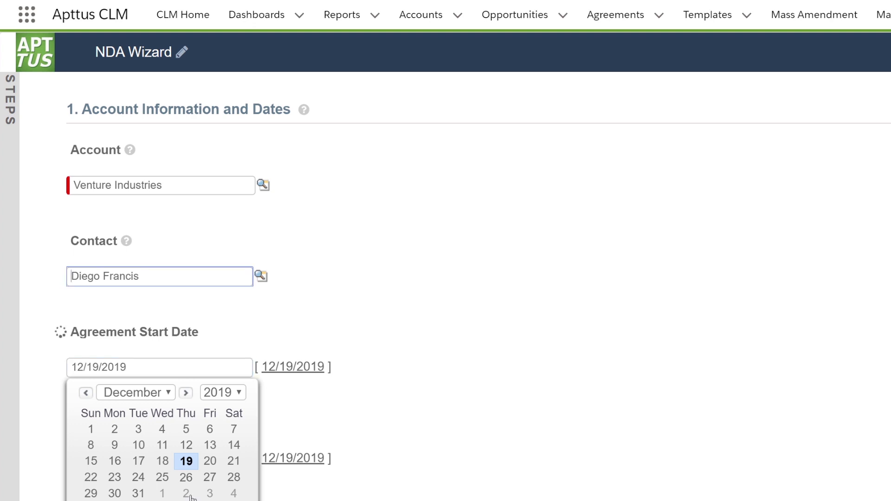
left_click(161, 460)
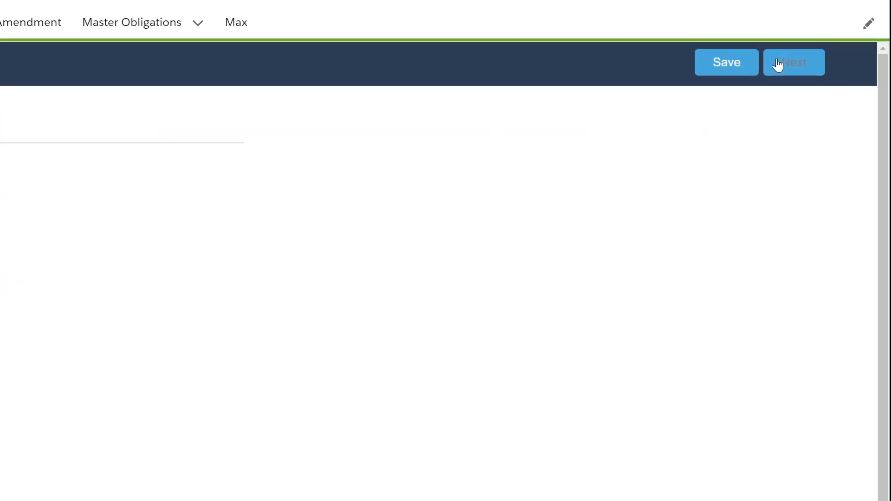
Step: Name the agreement 'Venture NDA 2019', enter IP as disclosed, and submit the wizard
left_click(793, 61)
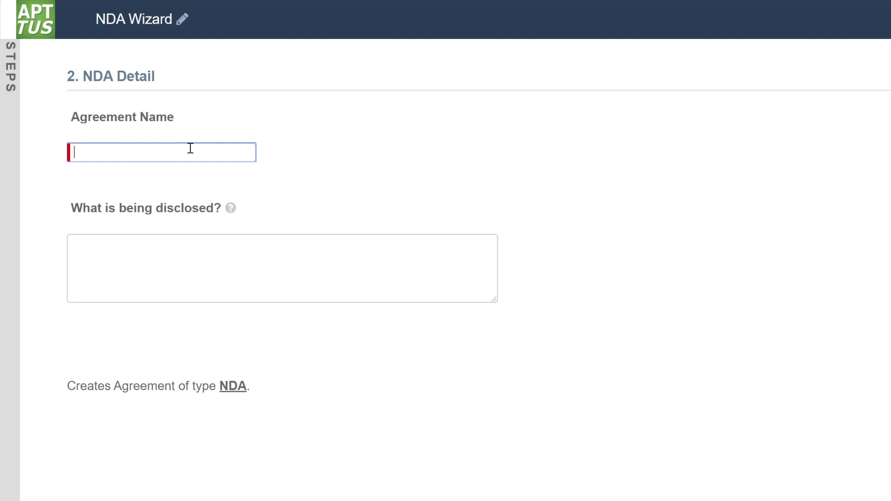
type("Venture")
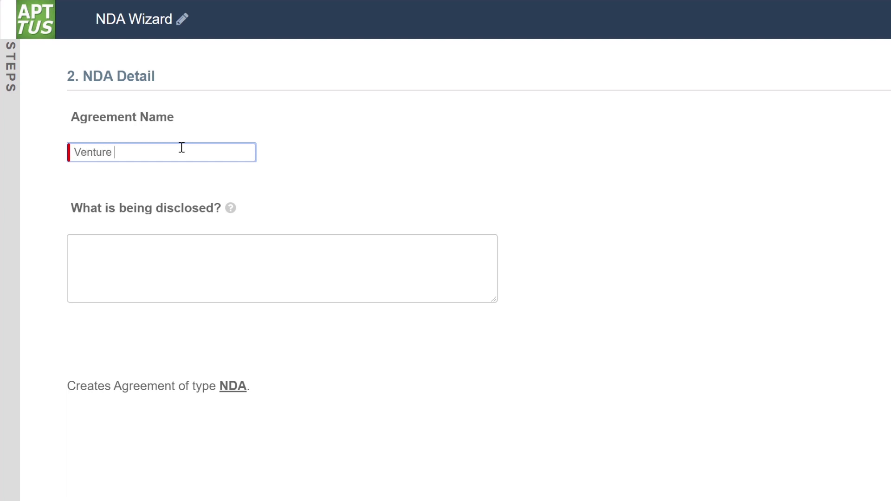
type("NDA 2019")
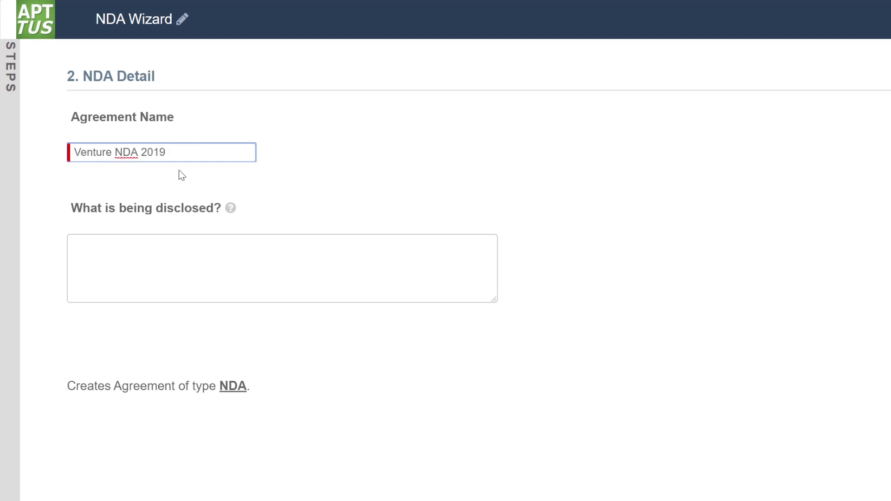
type("IP")
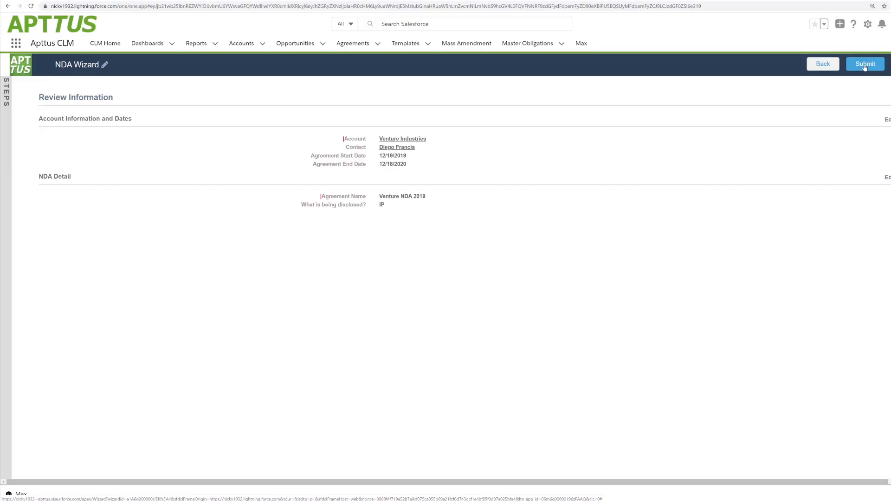
left_click(864, 63)
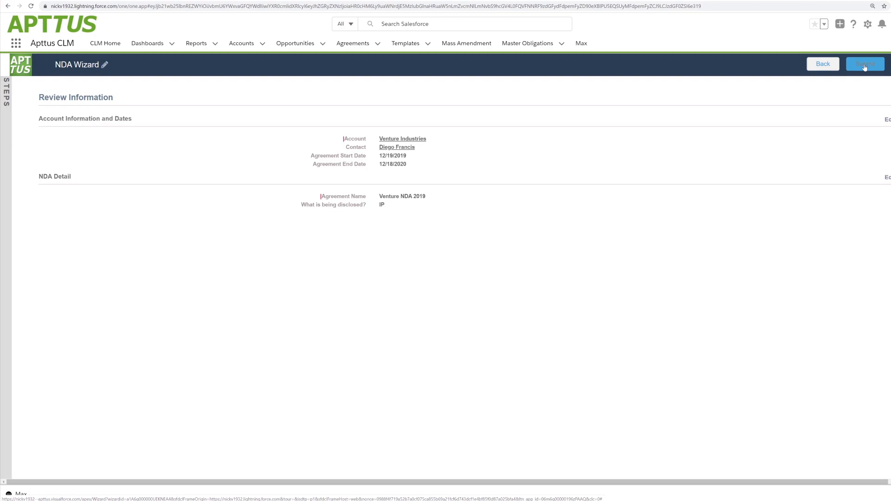
left_click(864, 63)
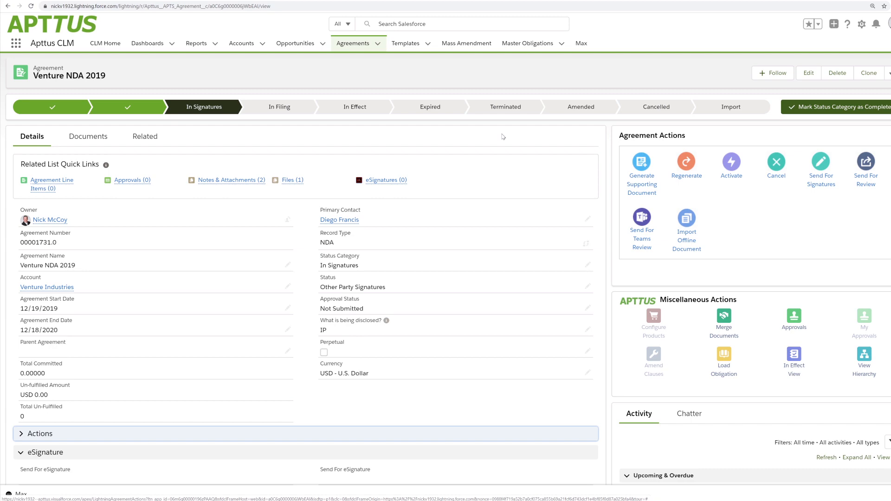
Step: Preview the Venture NDA 2019 PDF, then start Send For Signatures with that PDF selected
left_click(231, 180)
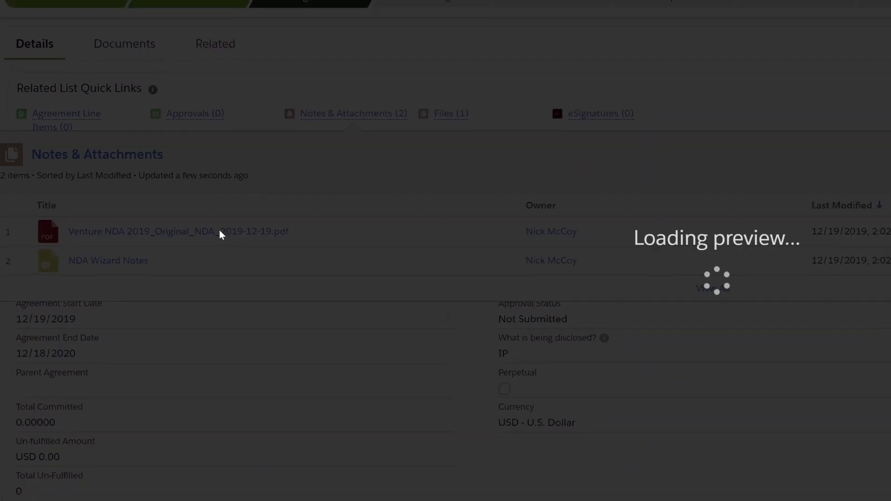
left_click(178, 231)
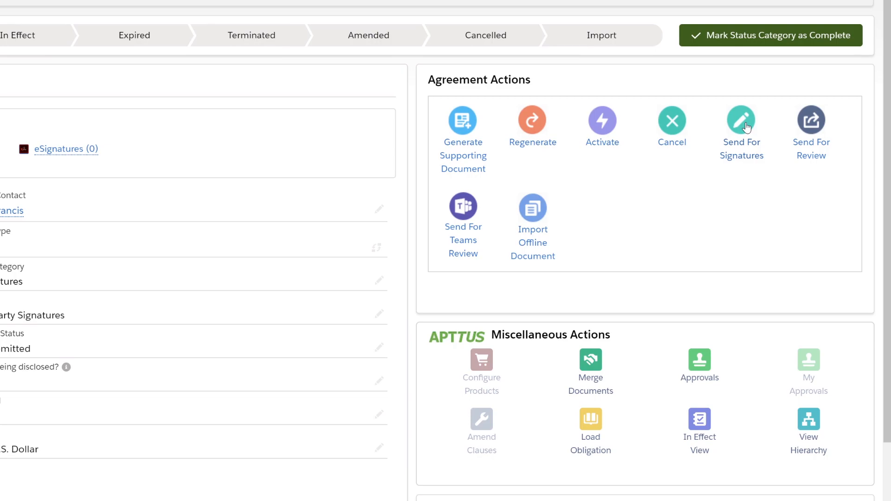
left_click(741, 121)
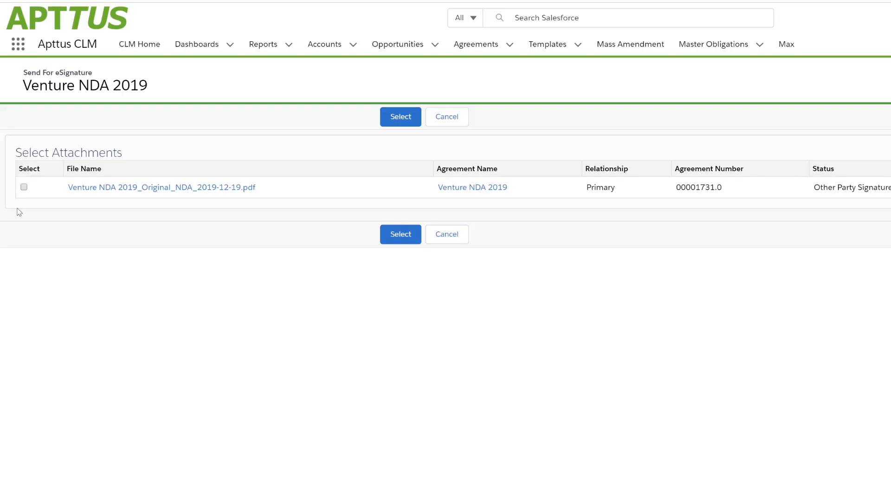
left_click(24, 187)
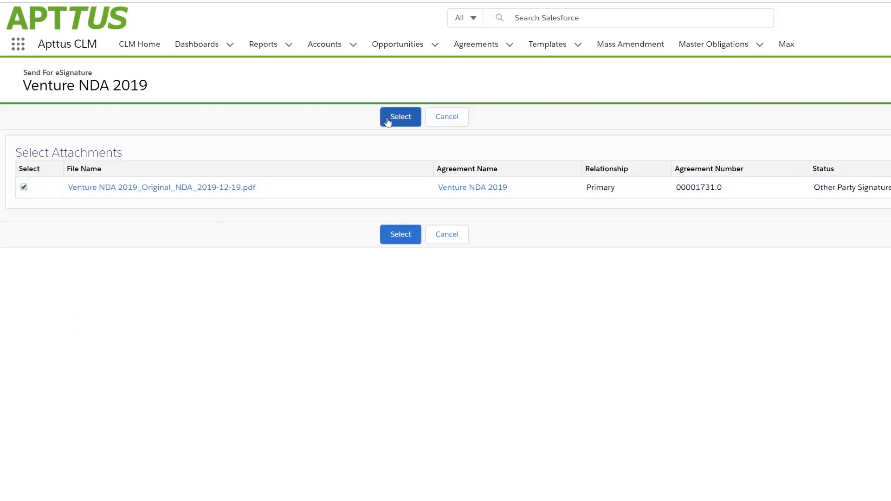
left_click(400, 116)
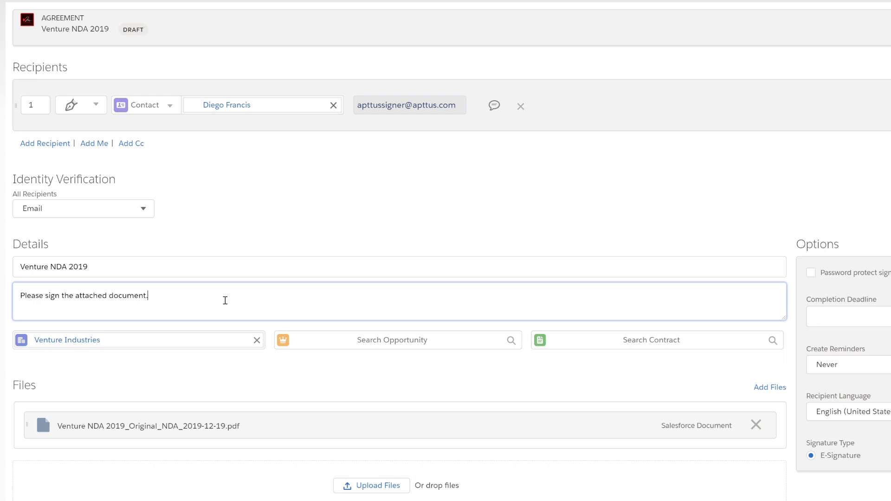
mouse_move(242, 306)
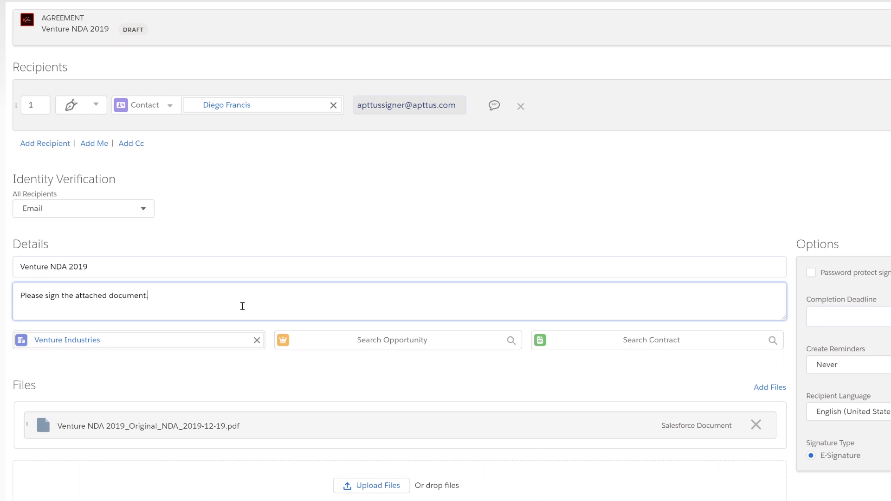
mouse_move(226, 427)
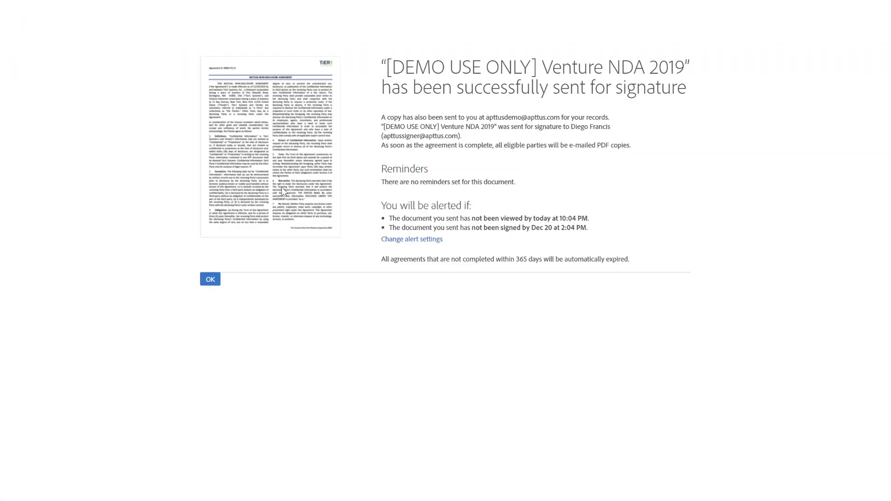
Step: Dismiss the Adobe Sign sent confirmation to return to the agreement record
left_click(210, 278)
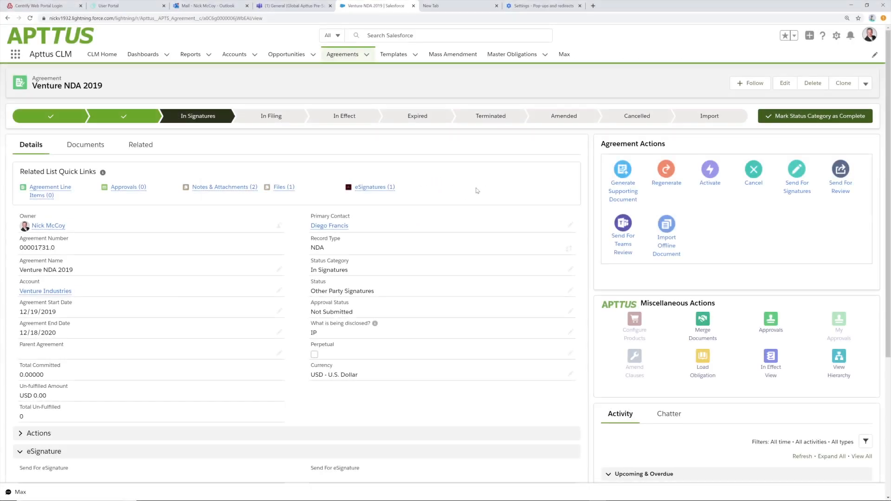